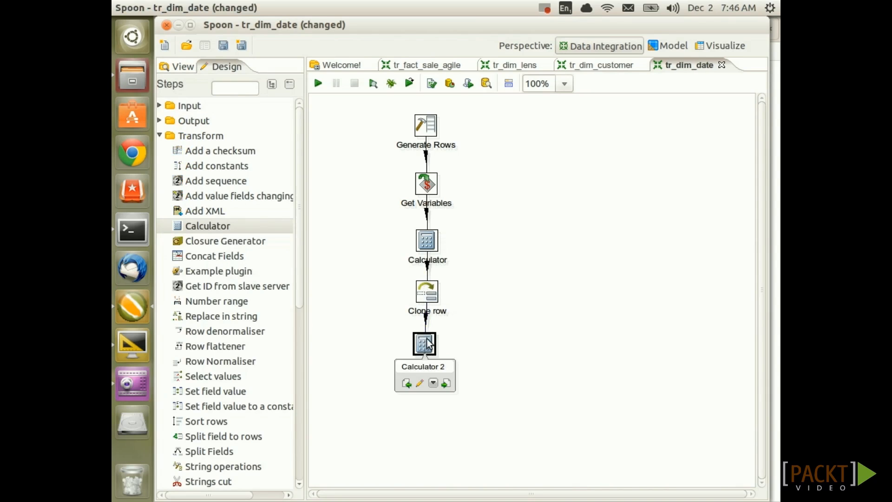
Define the_date in Calculator 2 as start_date + cloneno days, a yyyy-MM-dd Date.
double_click(425, 343)
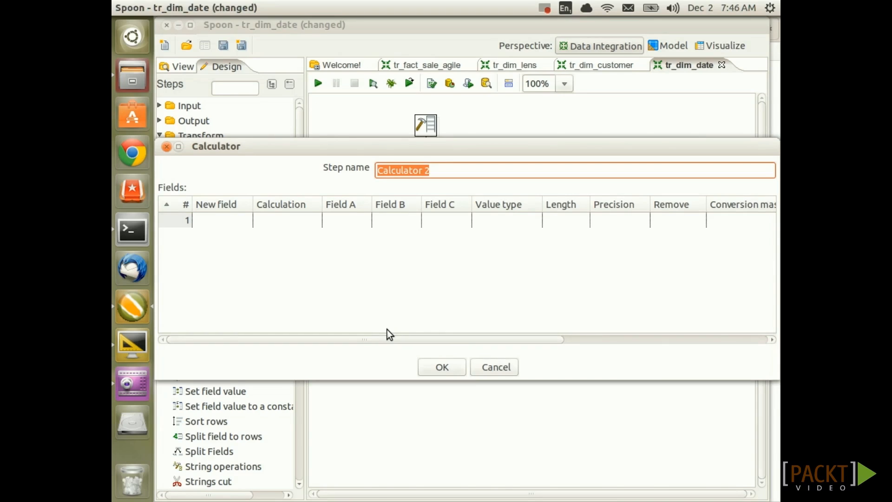
mouse_move(370, 314)
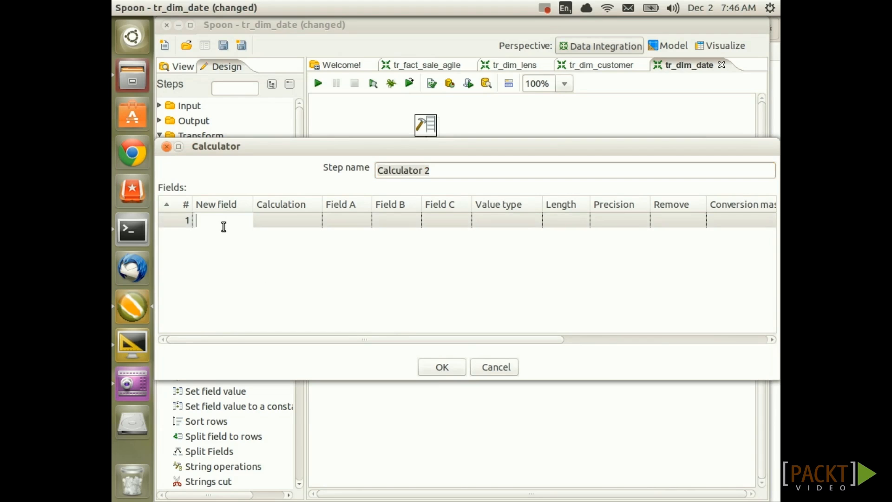
type("the_date")
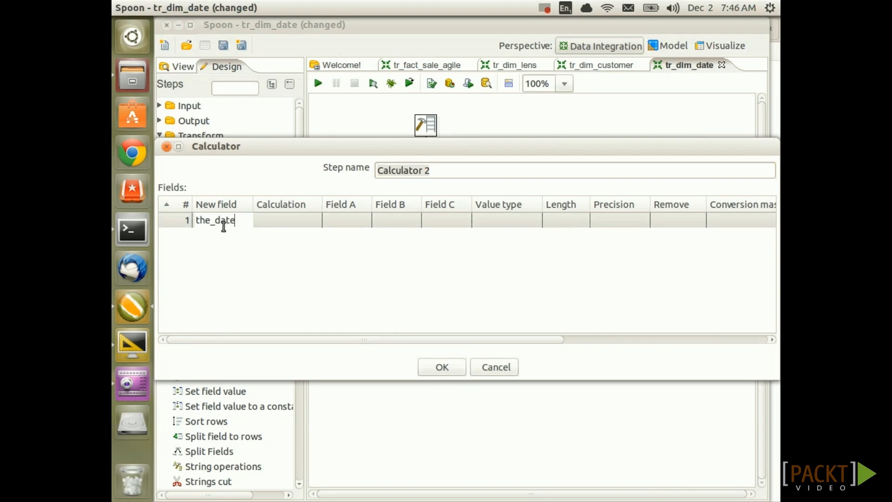
left_click(286, 220)
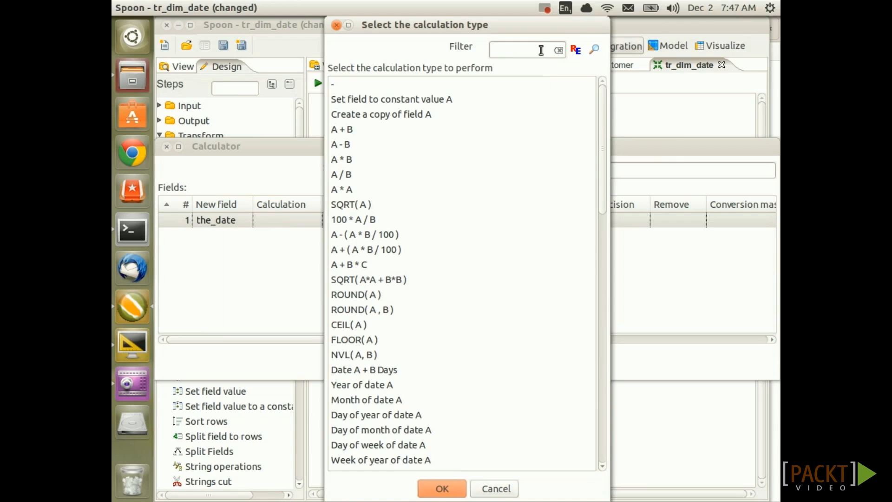
type("Date A + B Days")
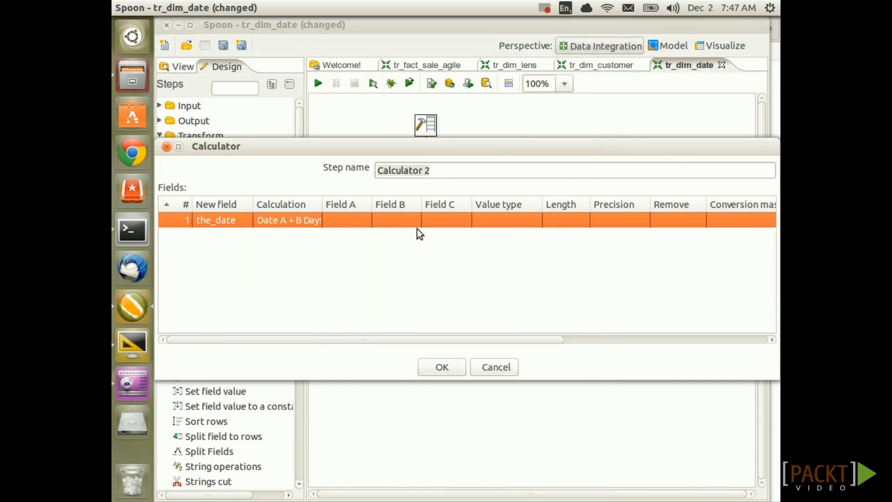
left_click(364, 220)
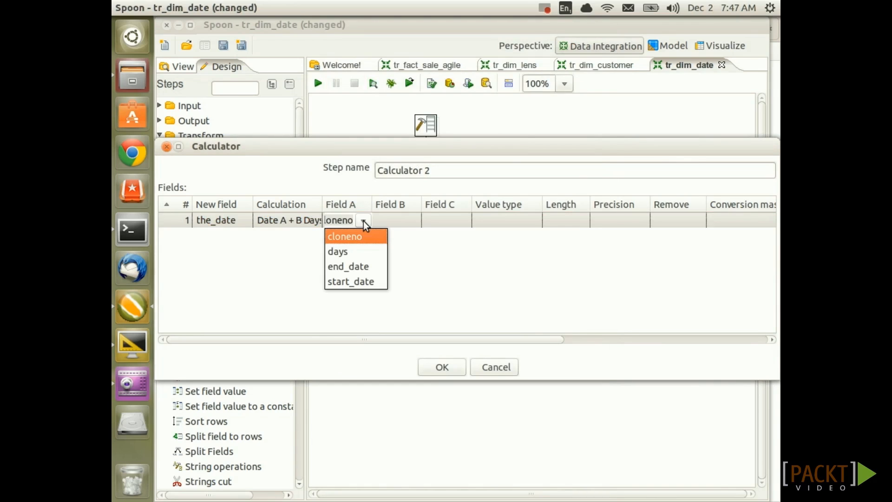
mouse_move(365, 282)
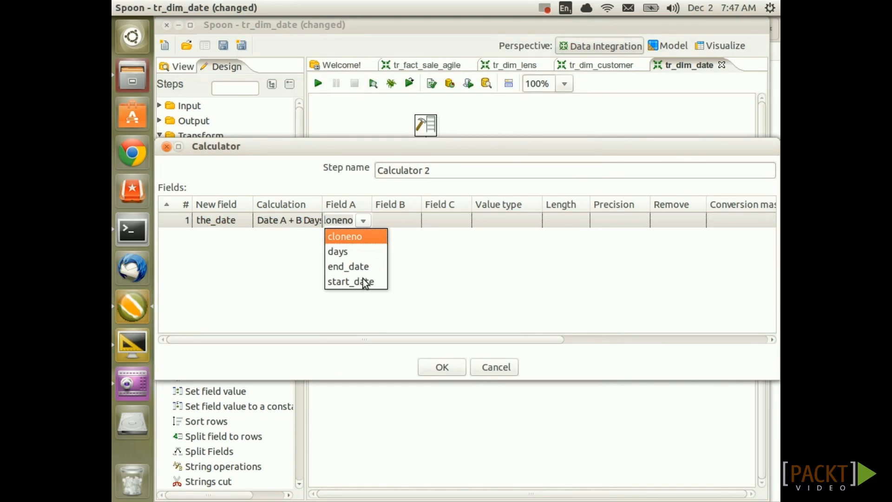
left_click(351, 281)
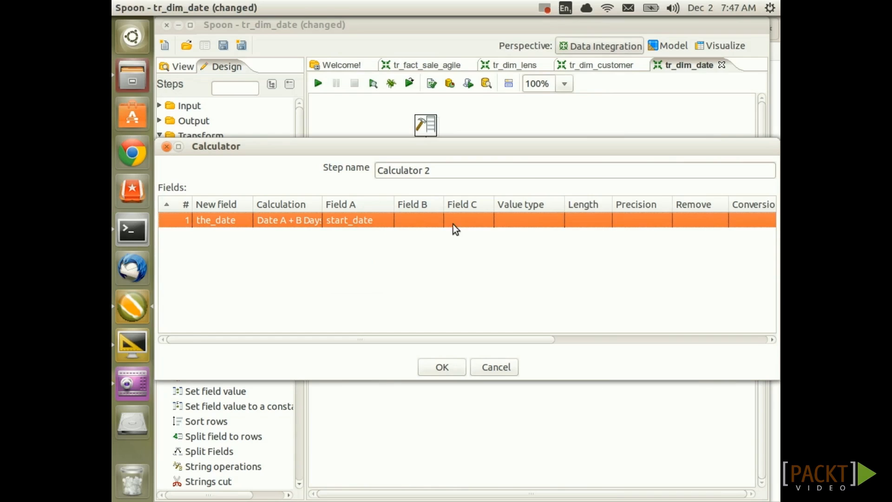
left_click(435, 220)
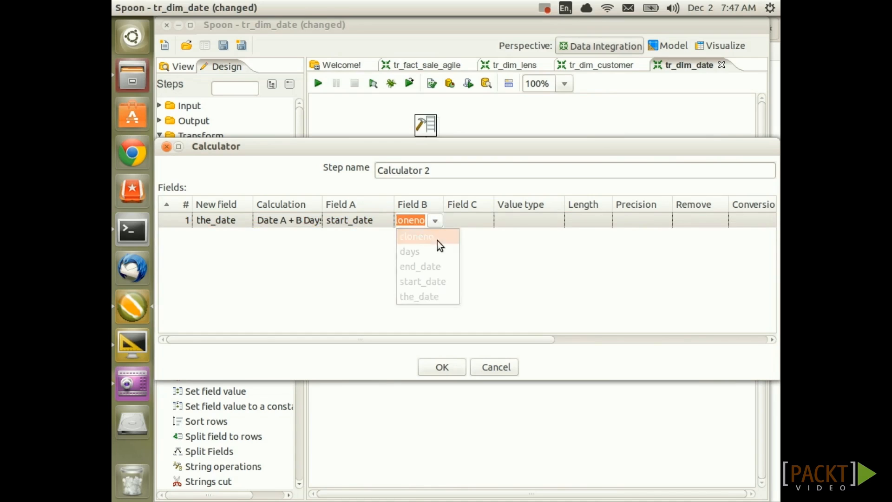
left_click(417, 236)
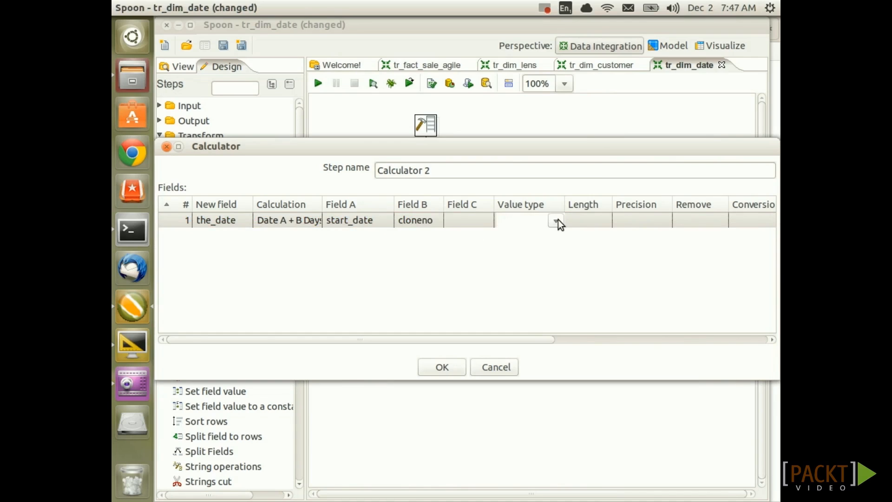
left_click(556, 221)
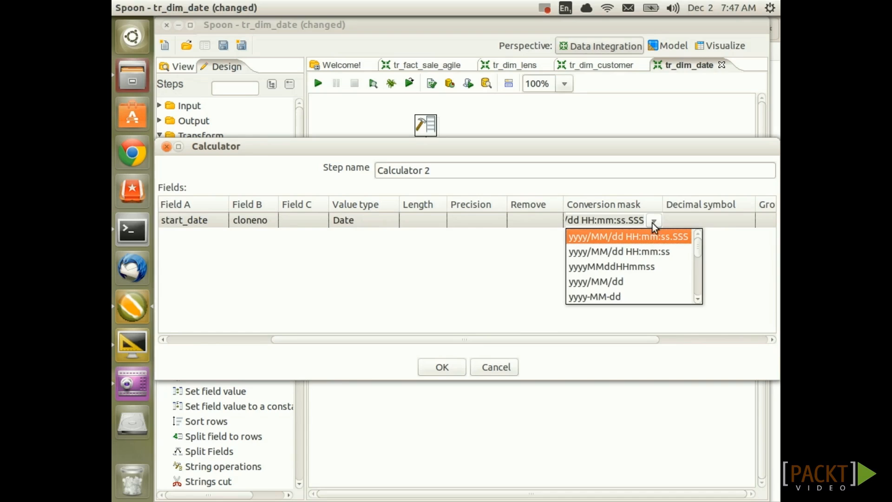
left_click(594, 296)
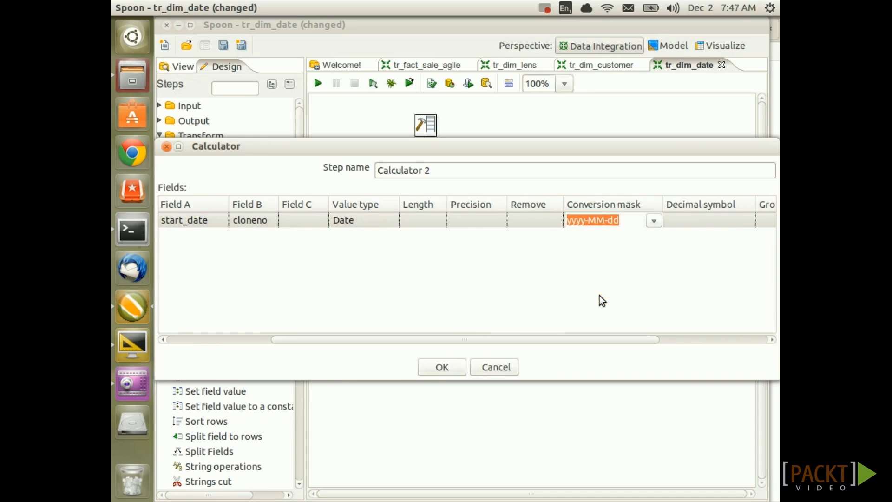
left_click(441, 367)
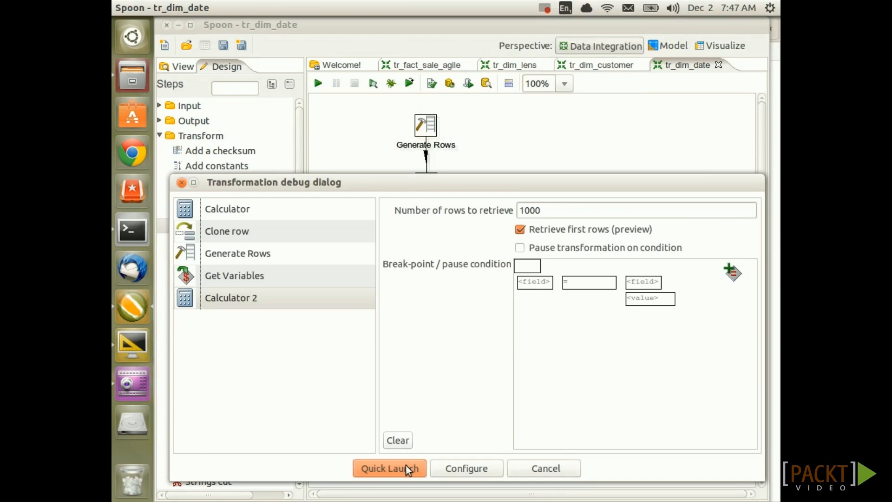
Preview Calculator 2 and check the_date increments daily from 2013-01-01 across 366 rows.
left_click(390, 468)
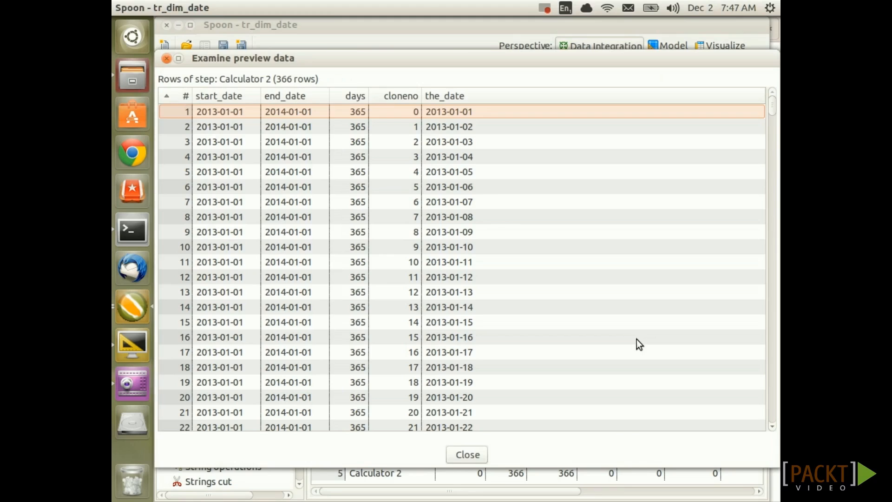
mouse_move(477, 135)
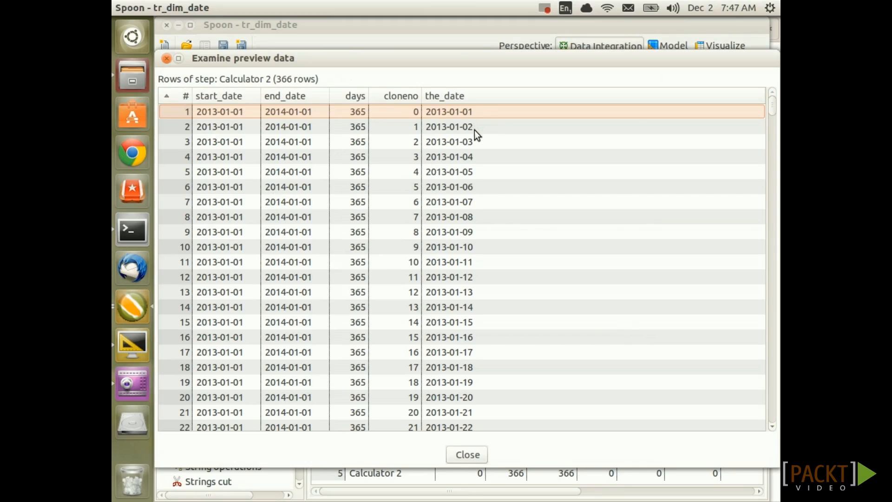
left_click(449, 142)
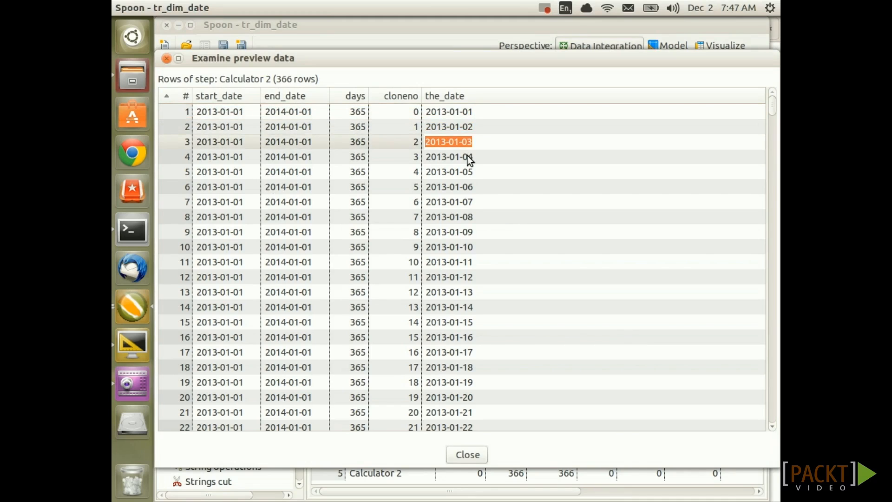
left_click(449, 187)
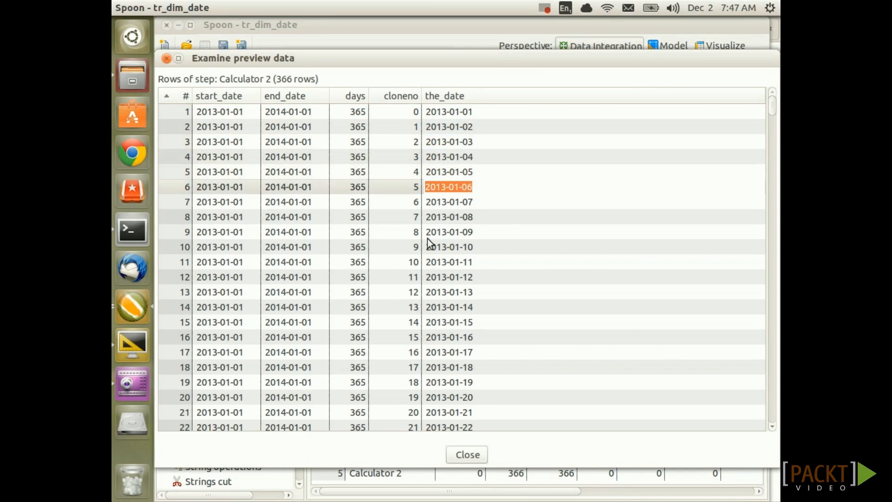
mouse_move(479, 246)
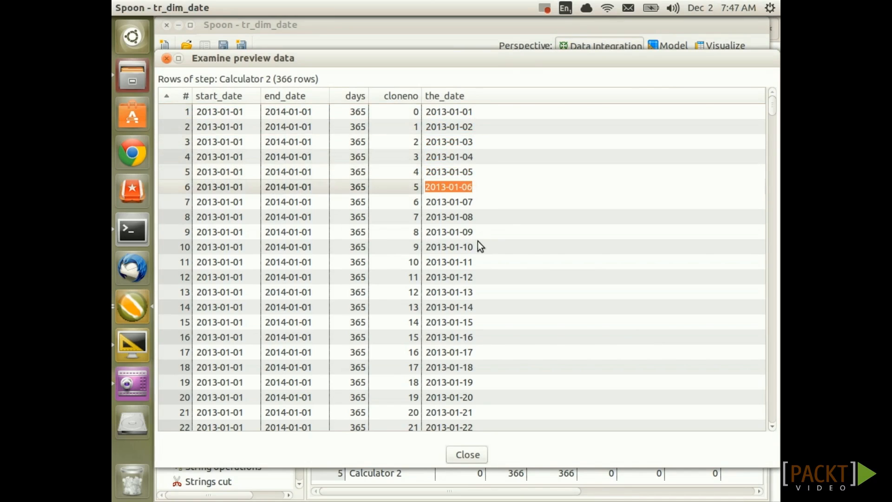
left_click(467, 455)
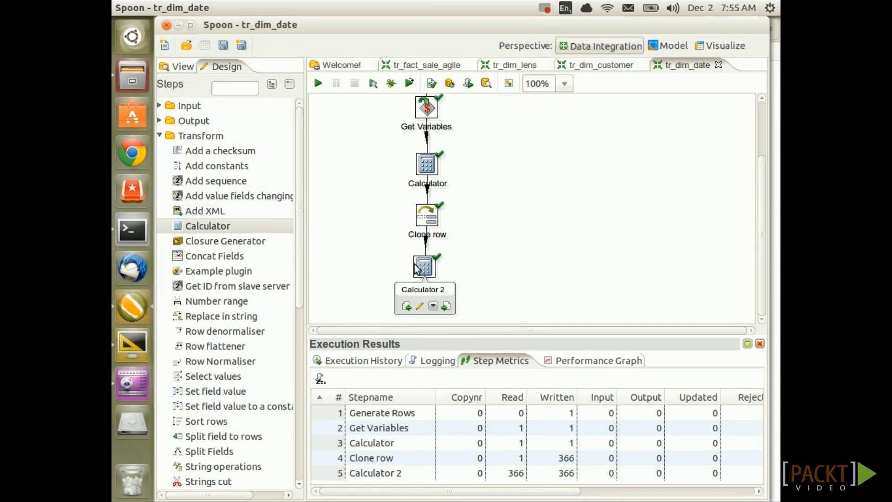
Add the_year to Calculator 2 as 'Year of date A' on the_date, typed Integer.
double_click(426, 163)
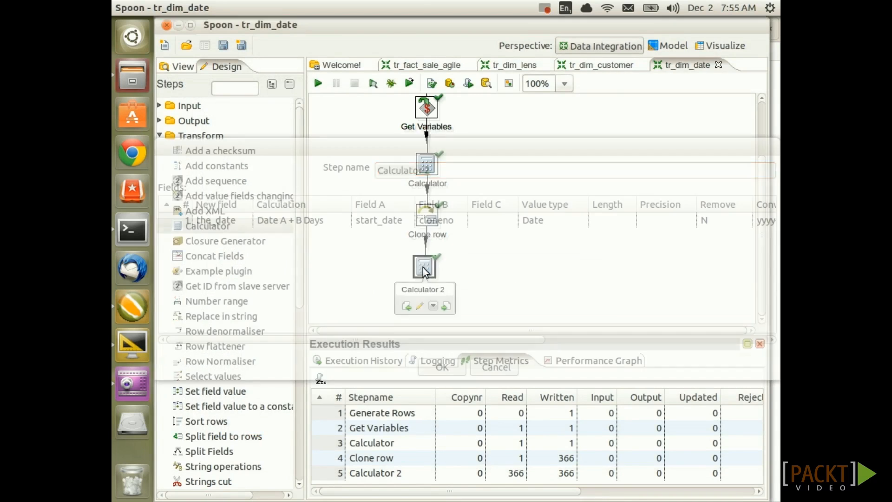
double_click(424, 266)
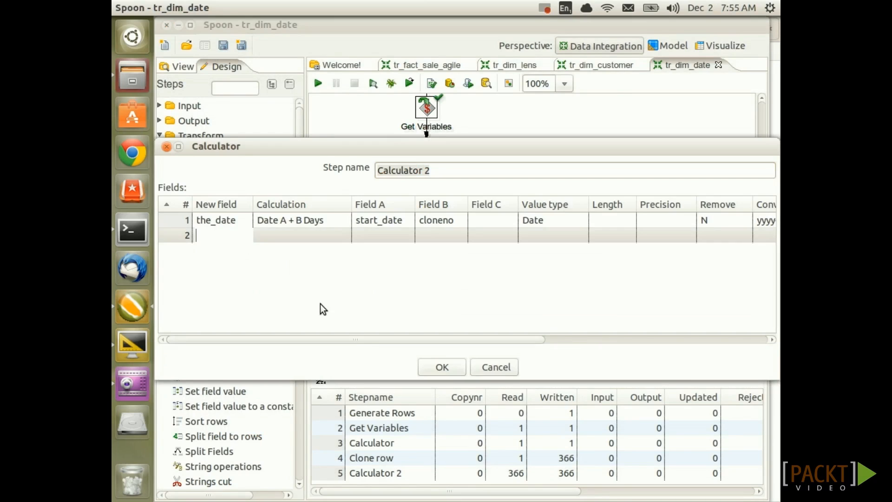
type("t")
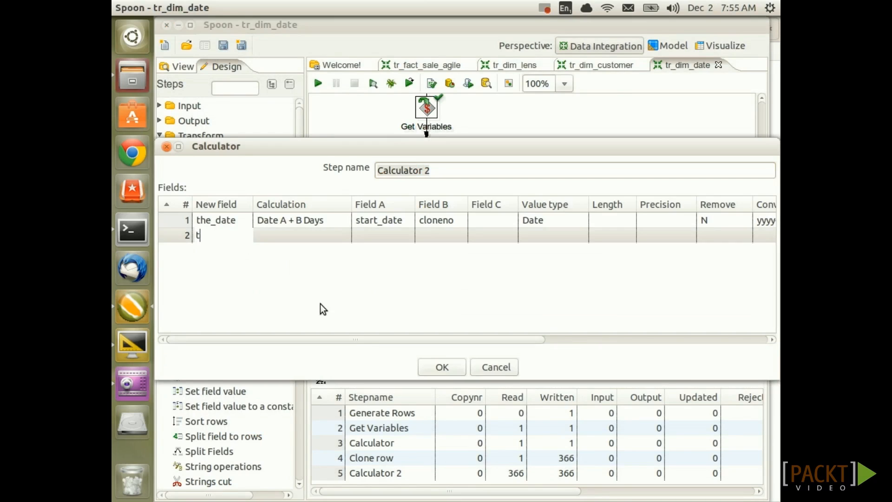
type("he_year")
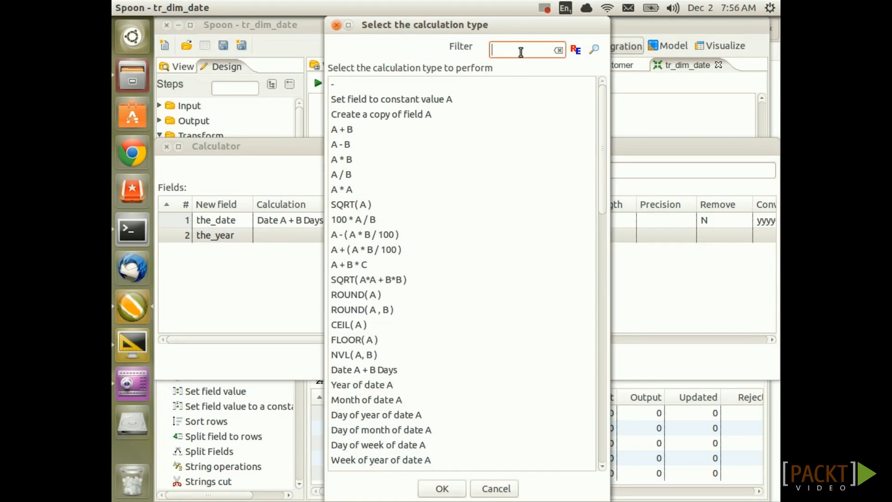
type("year")
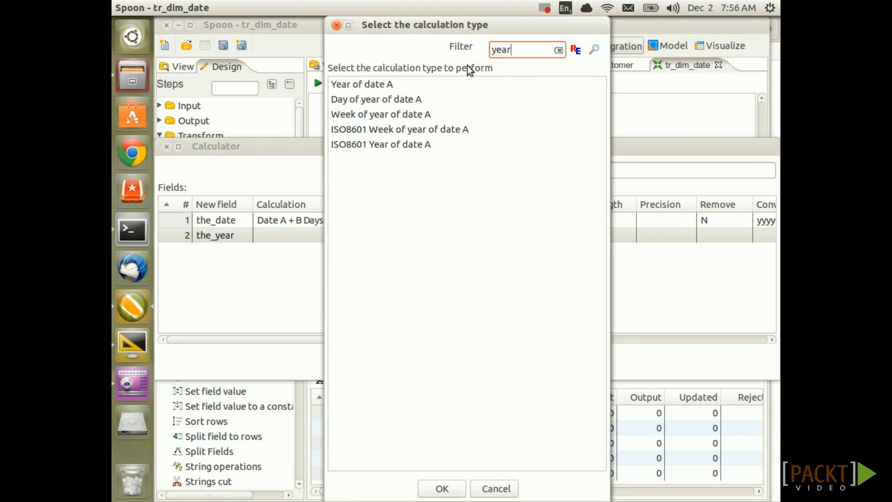
mouse_move(384, 85)
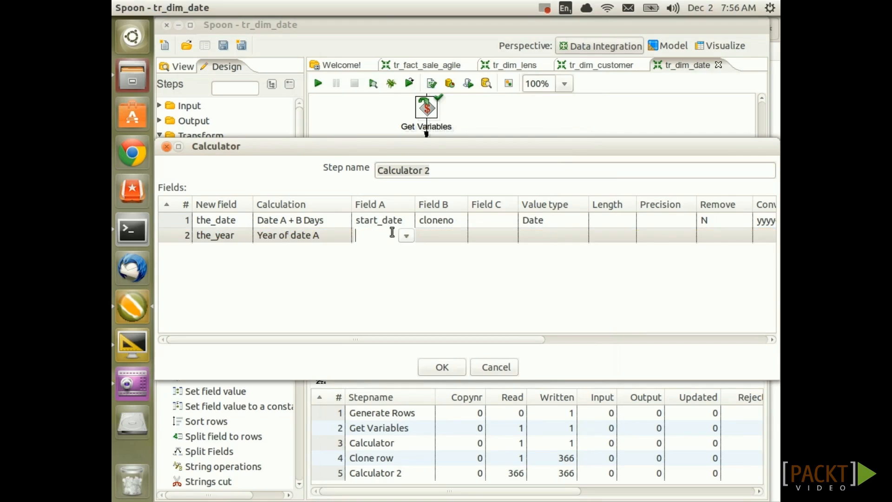
type("the_date")
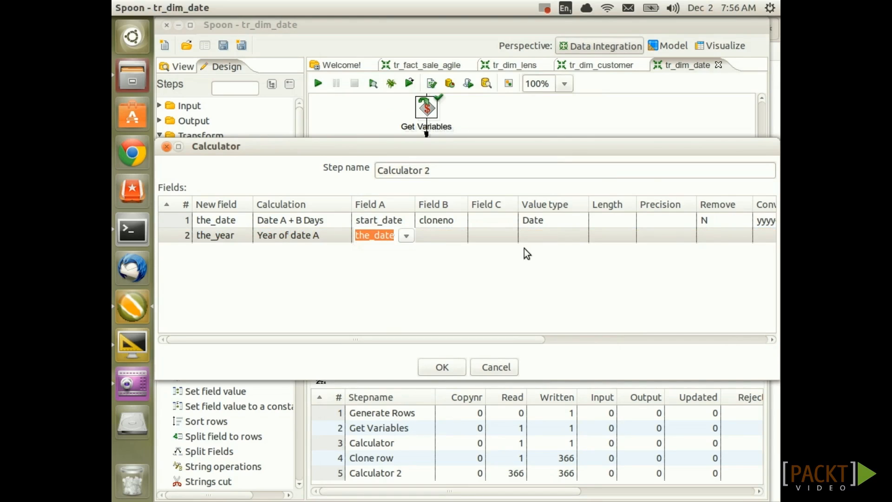
left_click(580, 235)
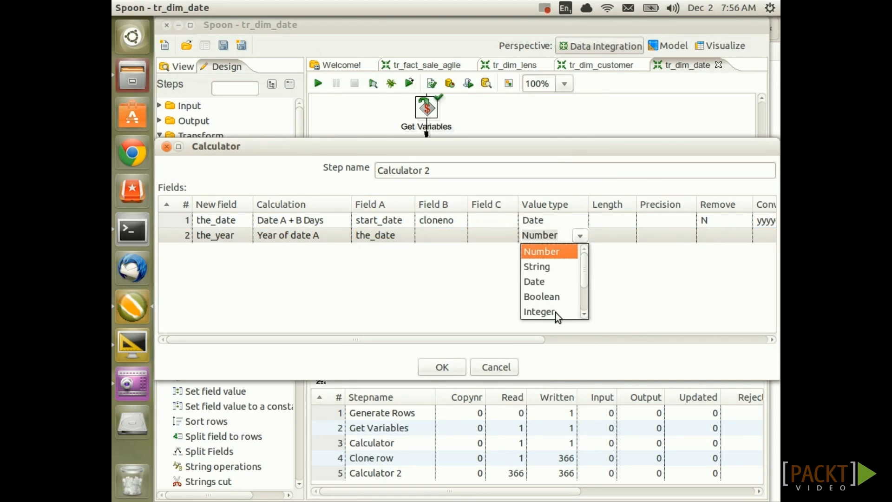
left_click(538, 311)
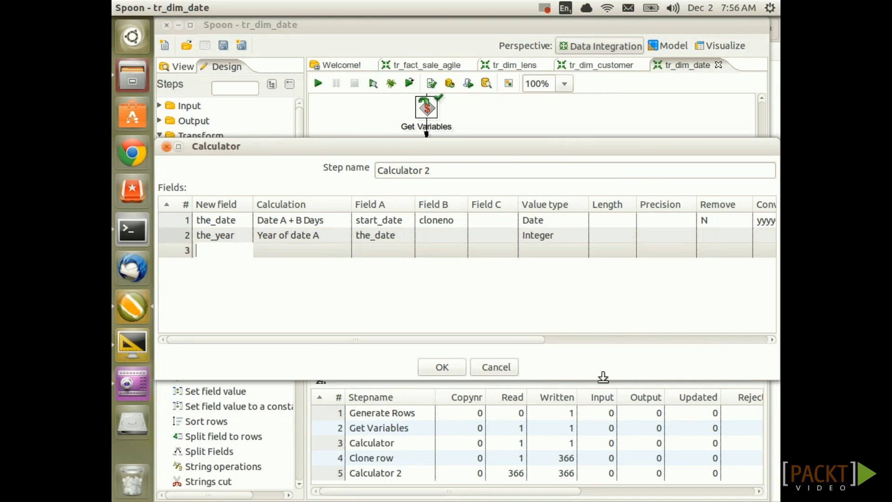
Add the_quarter as 'Quarter of date A', typed Integer.
type("the_quarter")
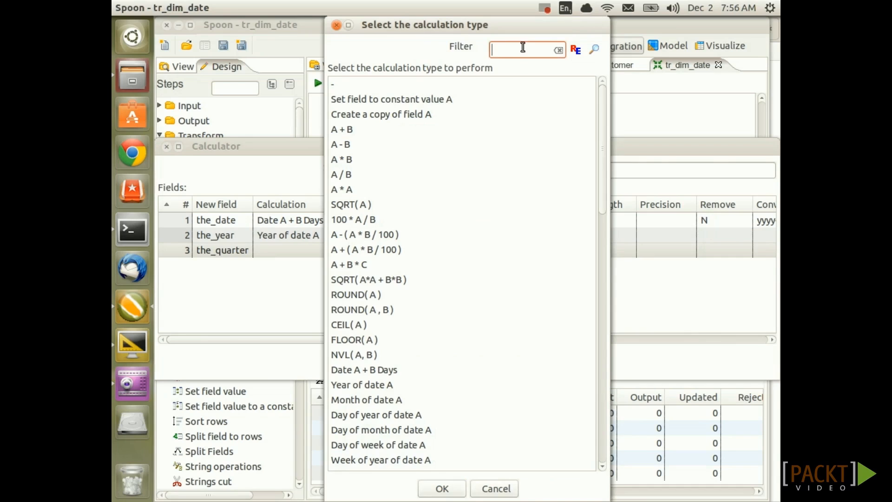
type("quarter")
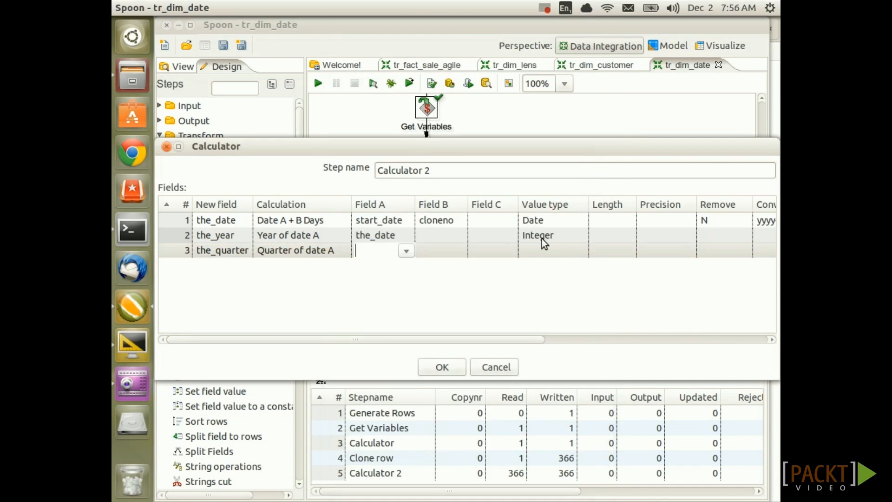
left_click(581, 250)
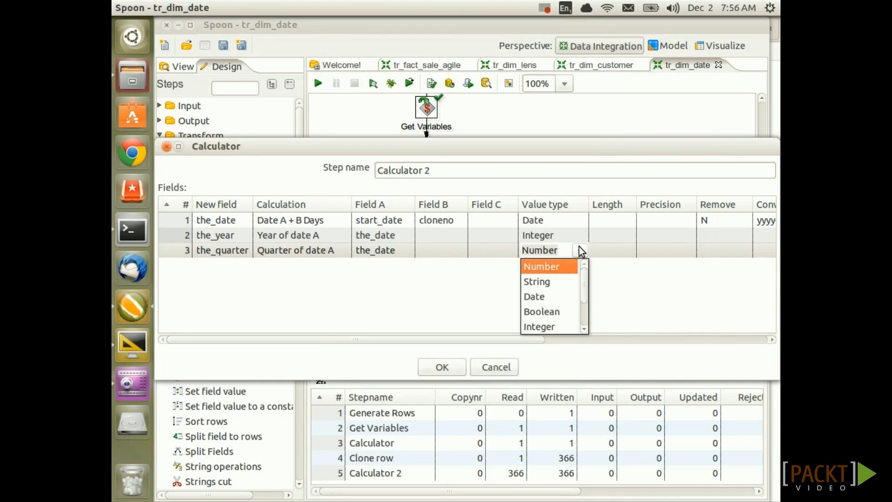
left_click(538, 326)
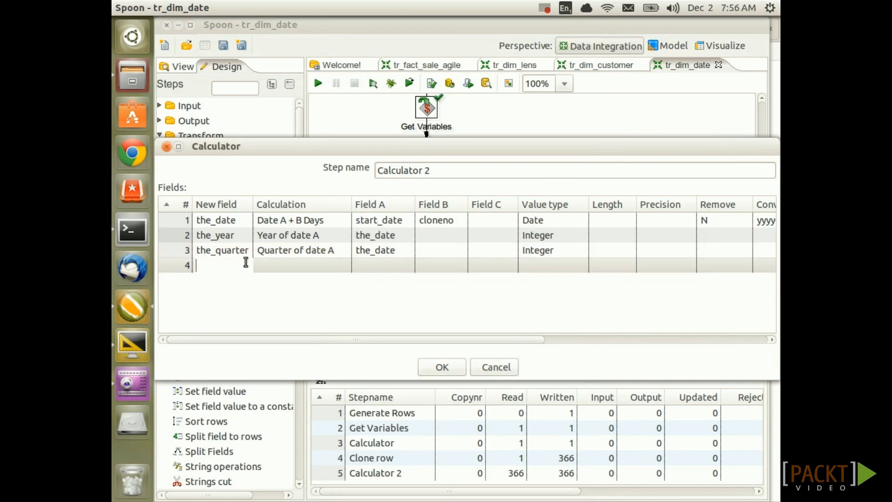
Add the_month and the_week from the_date, both typed Integer.
type("the_month")
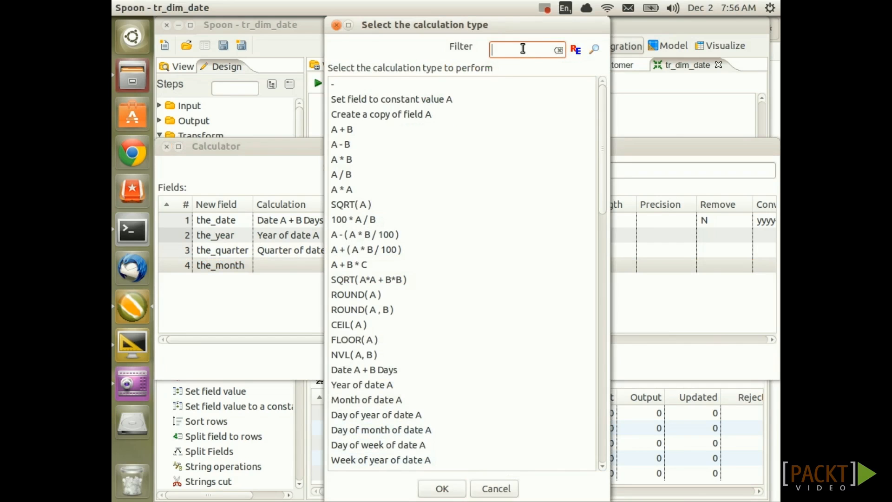
type("month")
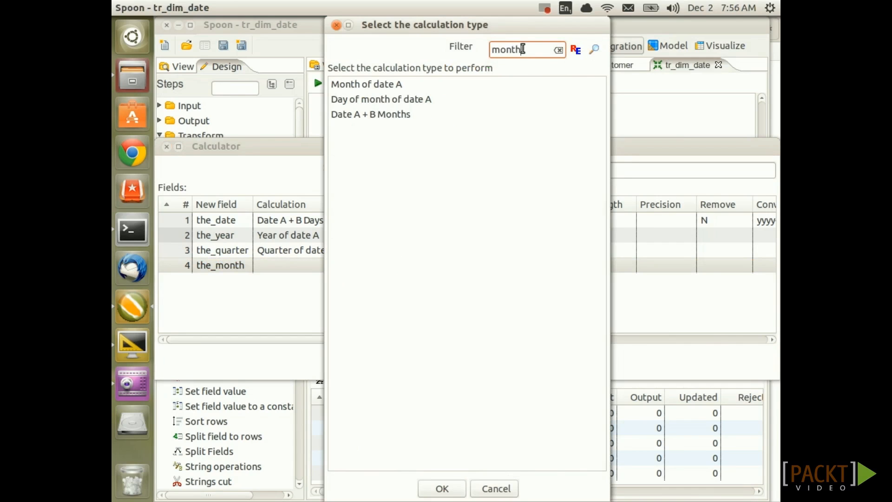
mouse_move(361, 92)
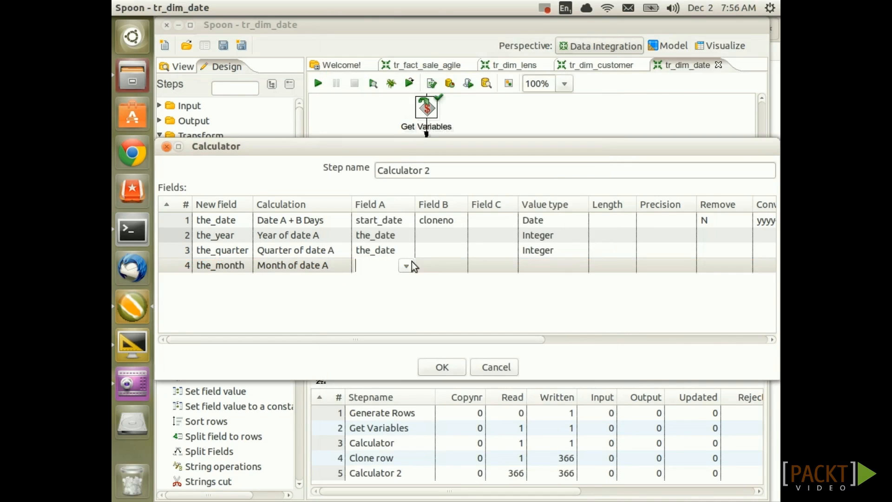
type("the_date")
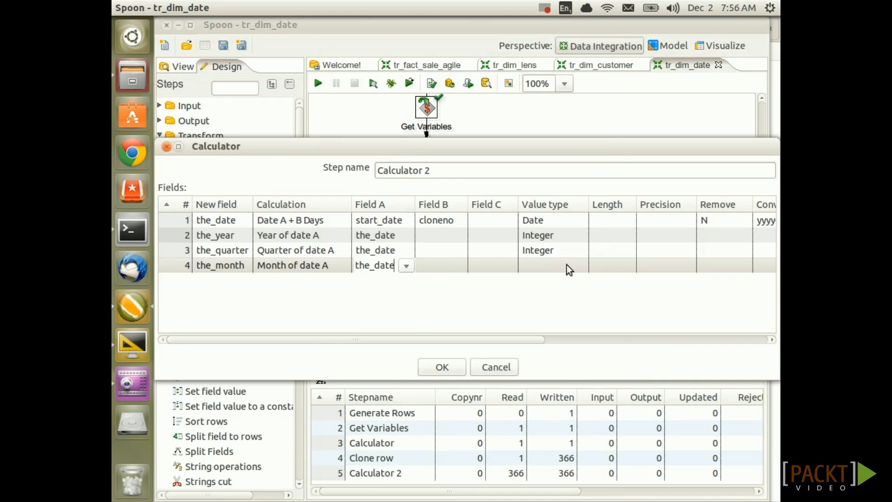
left_click(579, 265)
type("the_")
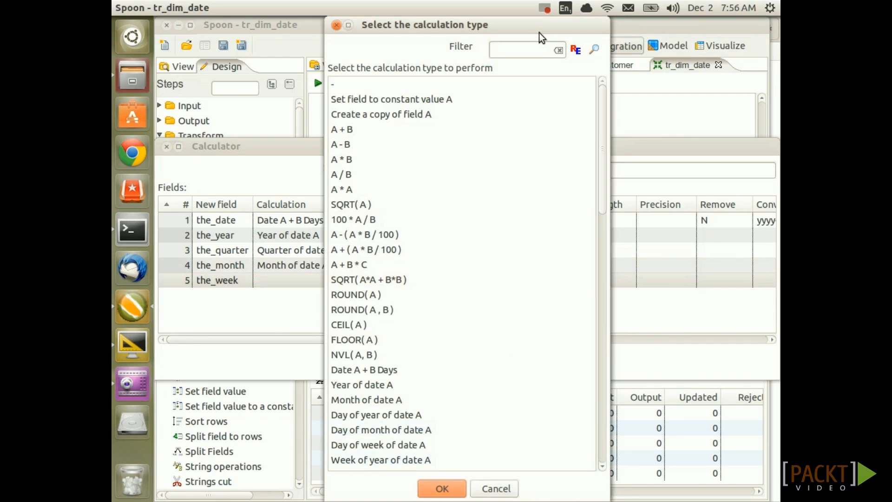
type("week")
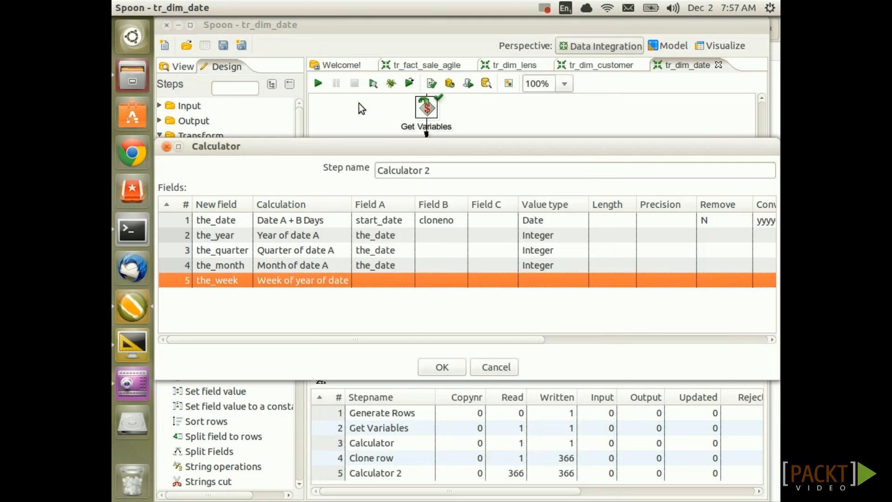
left_click(381, 279)
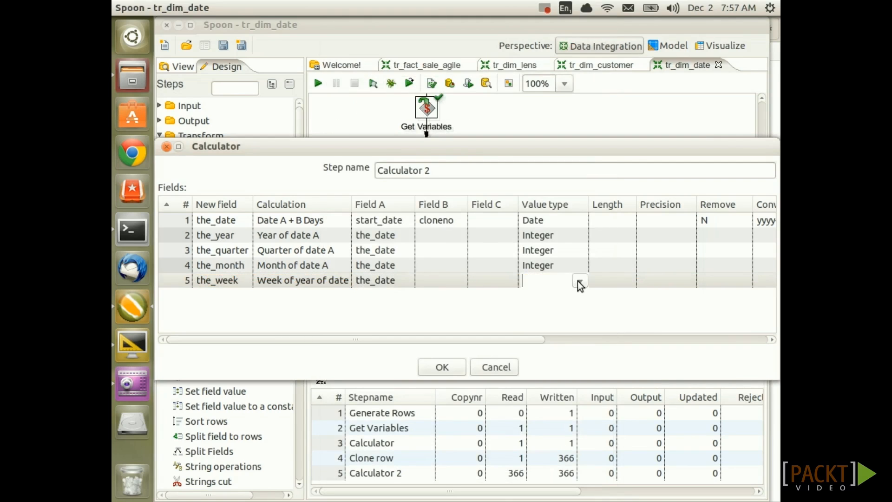
left_click(546, 280)
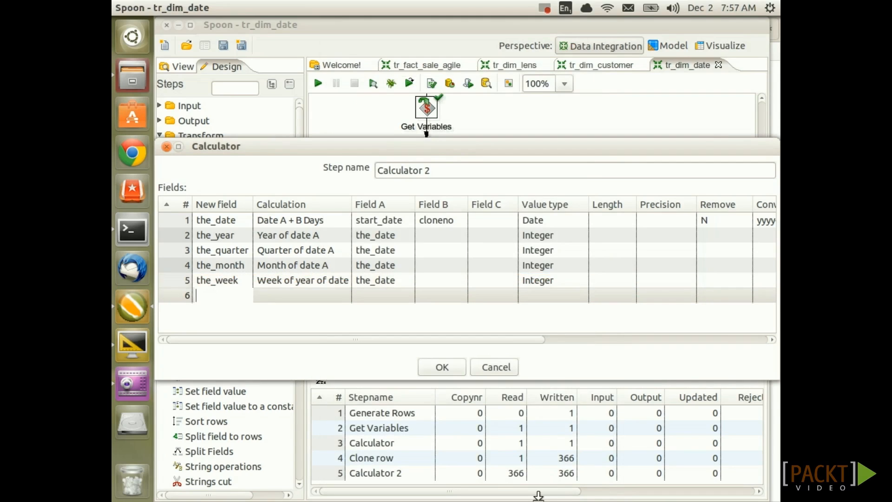
Add day_of_year from the_date as an Integer.
type("day_of_")
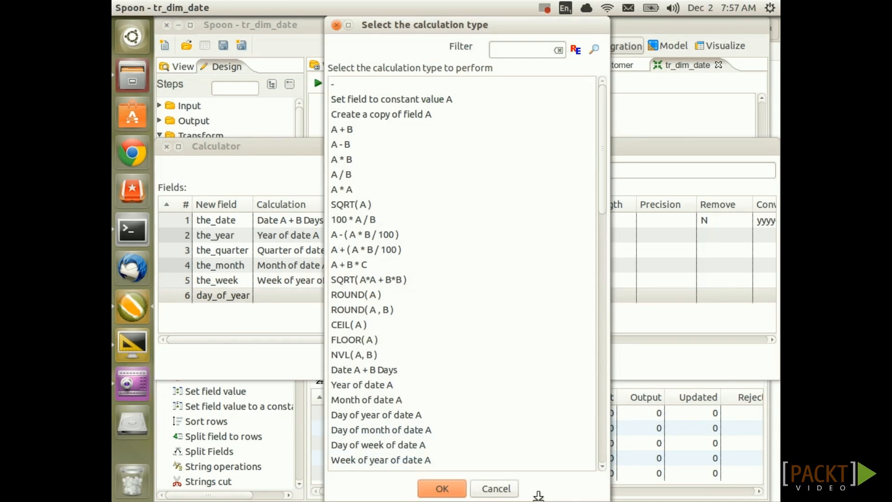
type("yea")
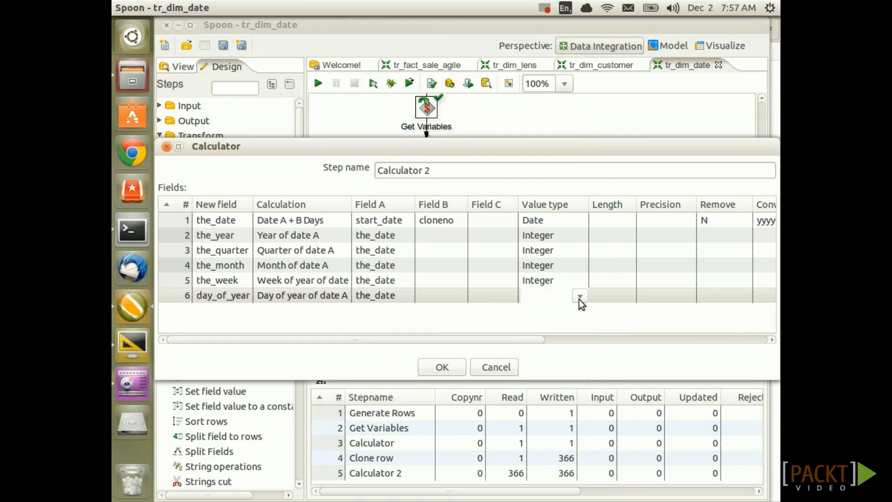
left_click(549, 294)
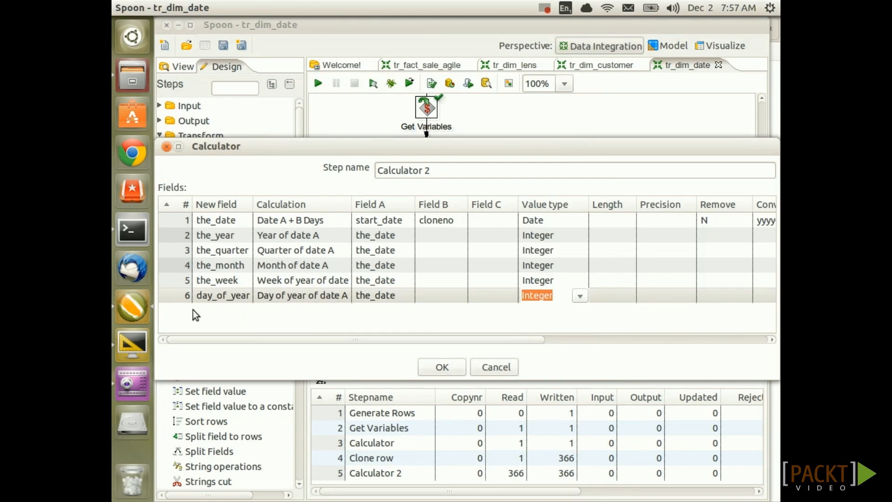
mouse_move(204, 314)
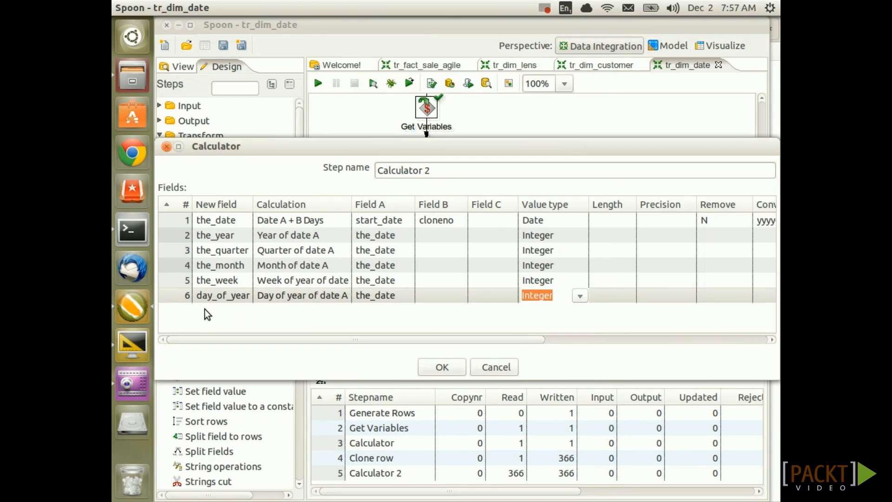
Add day_of_month using the day of month calculation, typed Integer.
type("day")
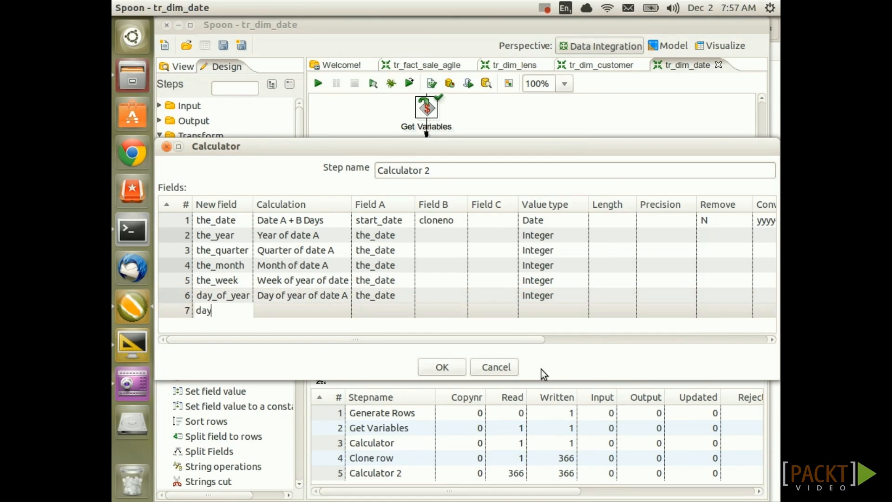
left_click(302, 310)
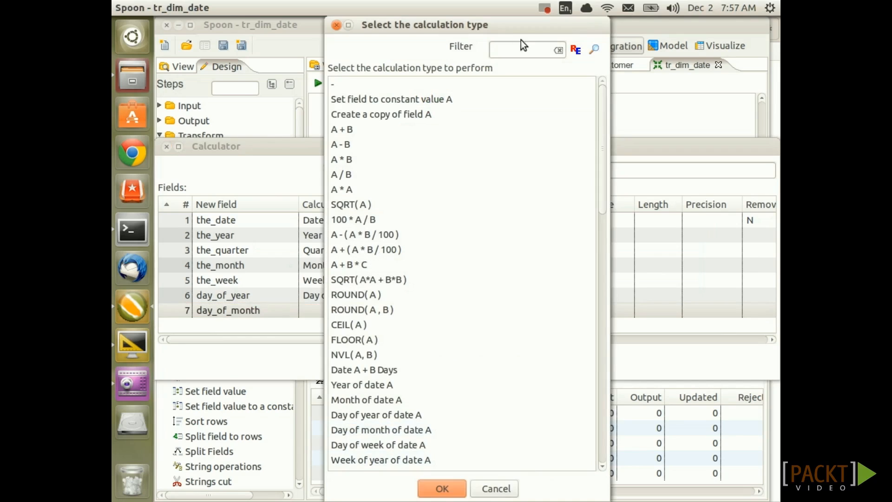
type("month")
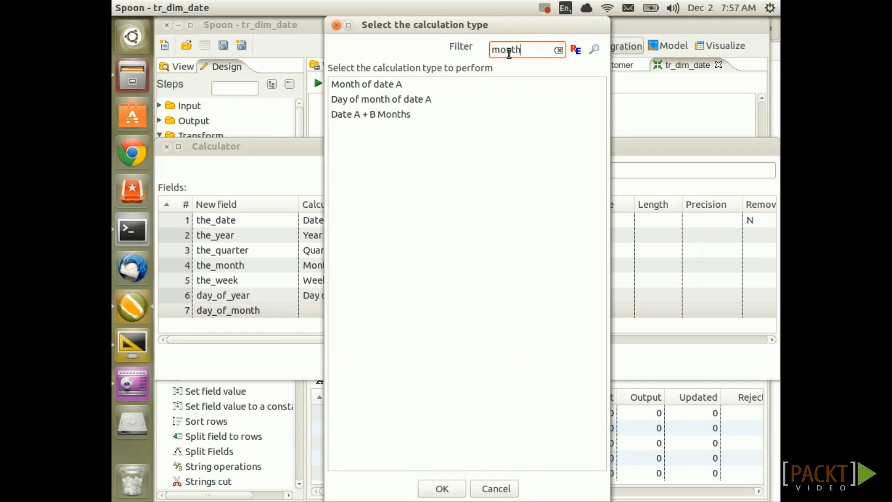
left_click(380, 99)
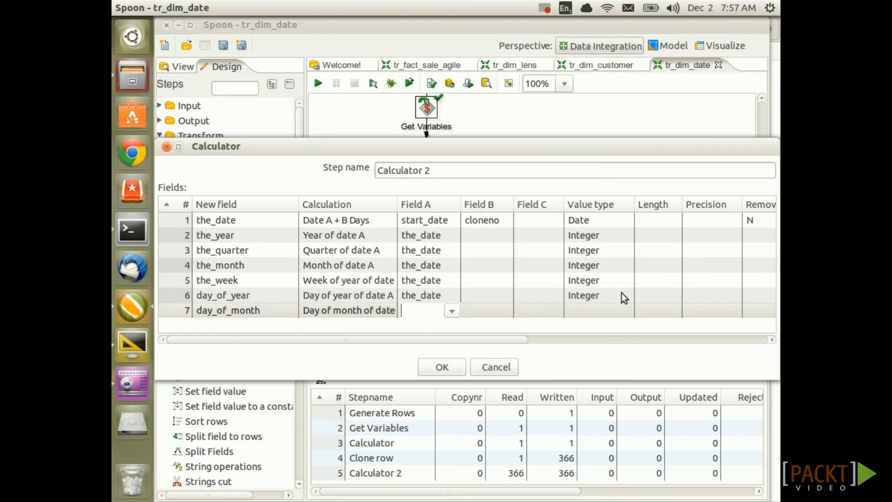
left_click(626, 310)
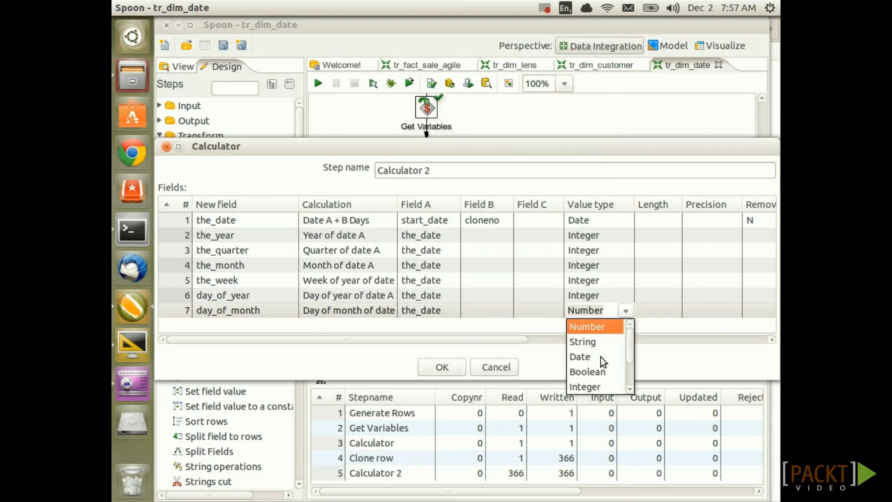
left_click(584, 386)
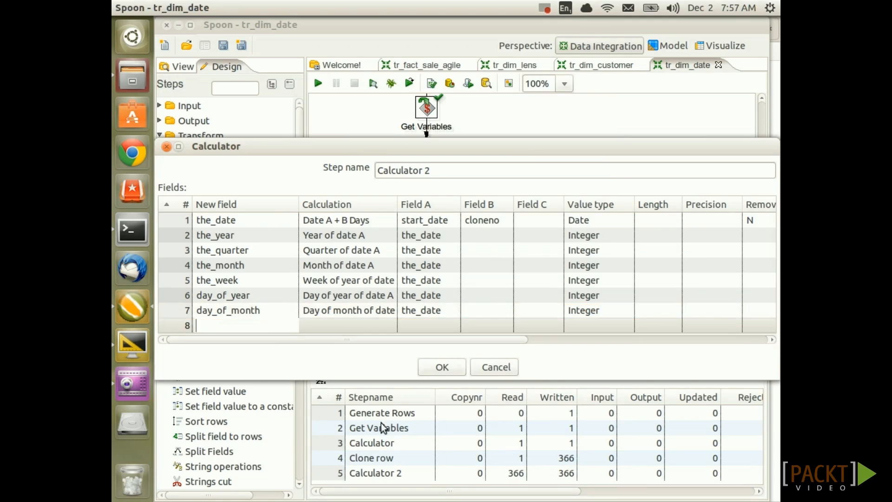
Add day_of_week as 'Day of week of date A' on the_date, Integer, and confirm the dialog.
type("day_of_week")
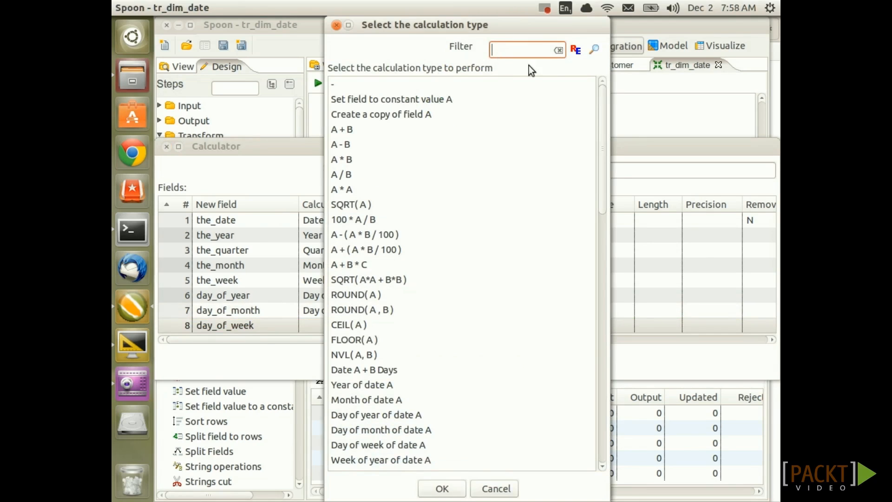
type("week")
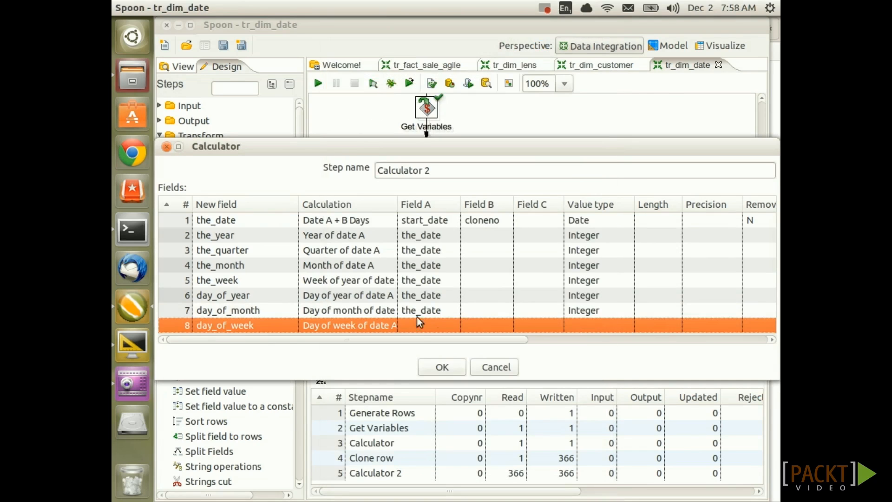
left_click(426, 325)
type("the_date")
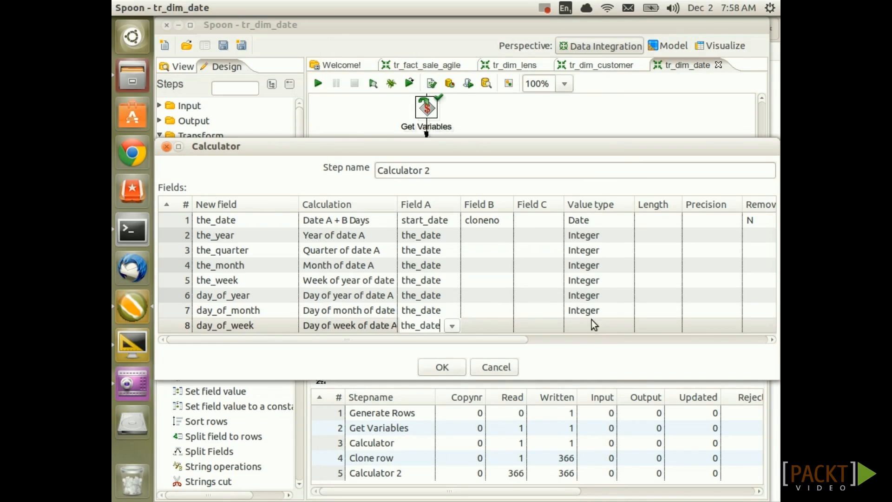
left_click(624, 325)
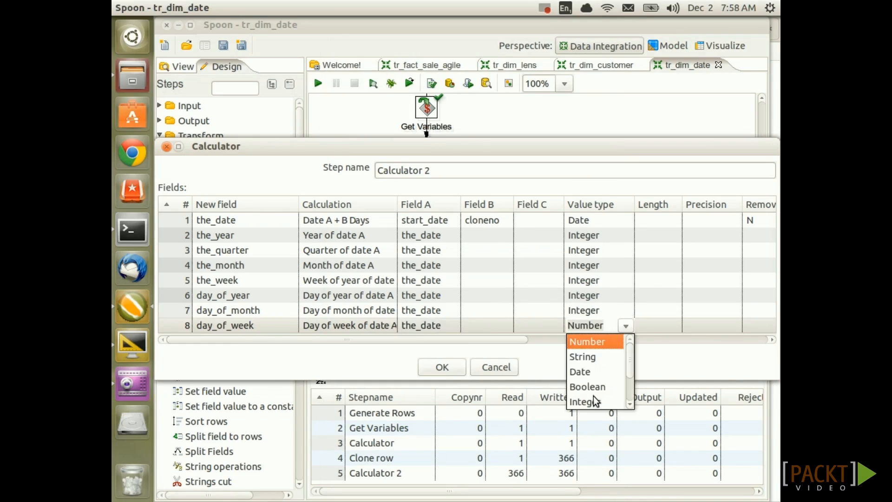
left_click(583, 401)
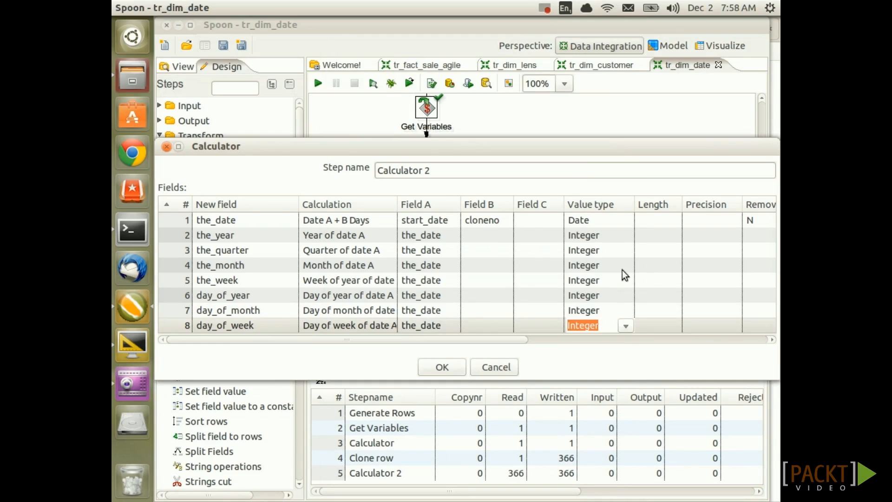
mouse_move(269, 263)
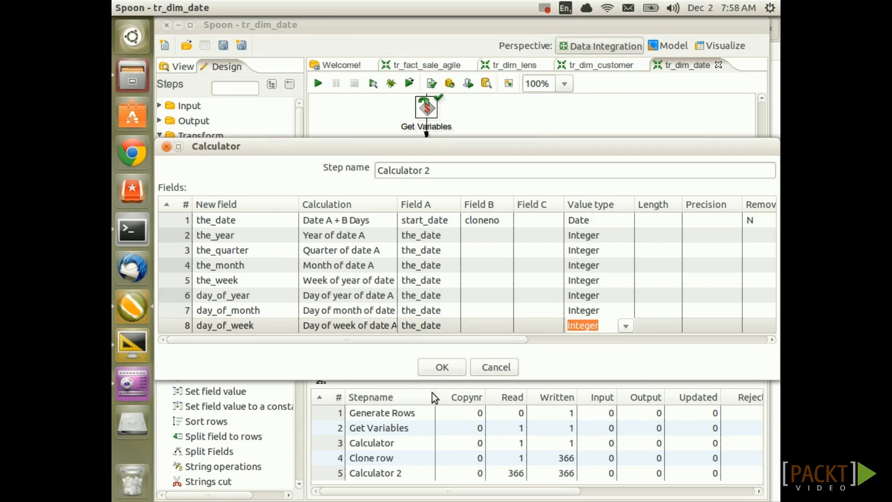
left_click(441, 366)
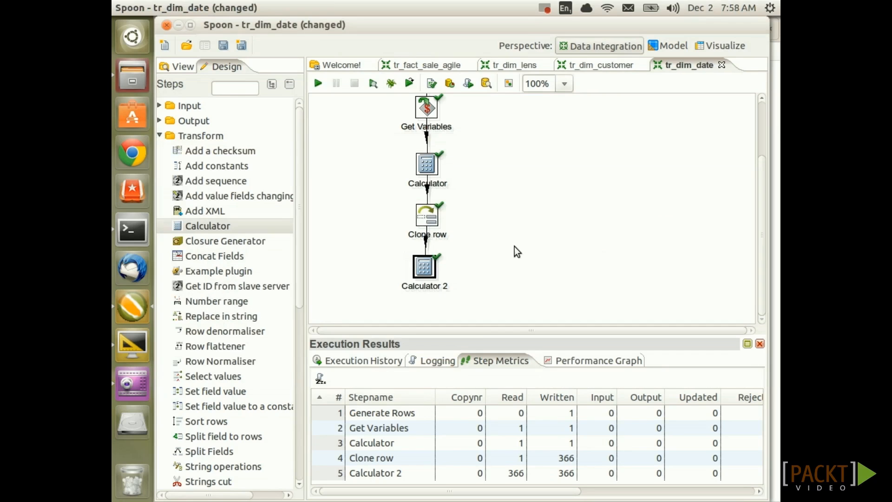
Launch a Quick Launch preview of the Calculator 2 step.
right_click(425, 266)
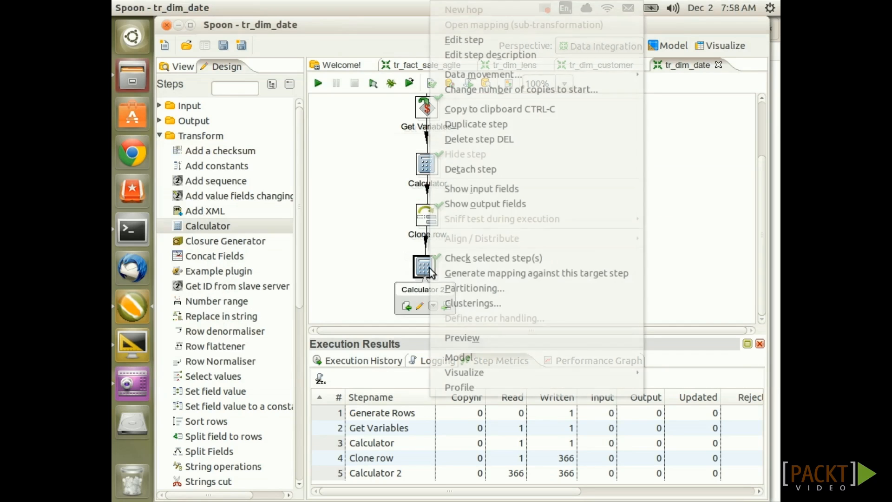
mouse_move(472, 303)
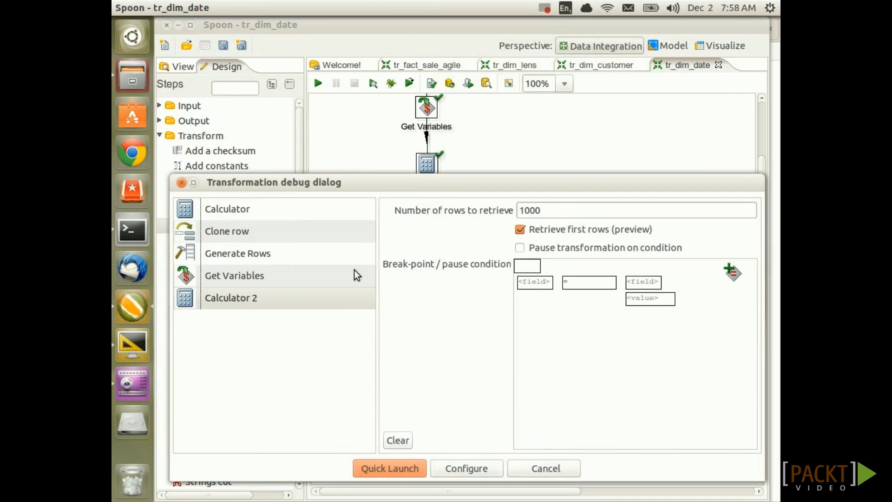
left_click(389, 469)
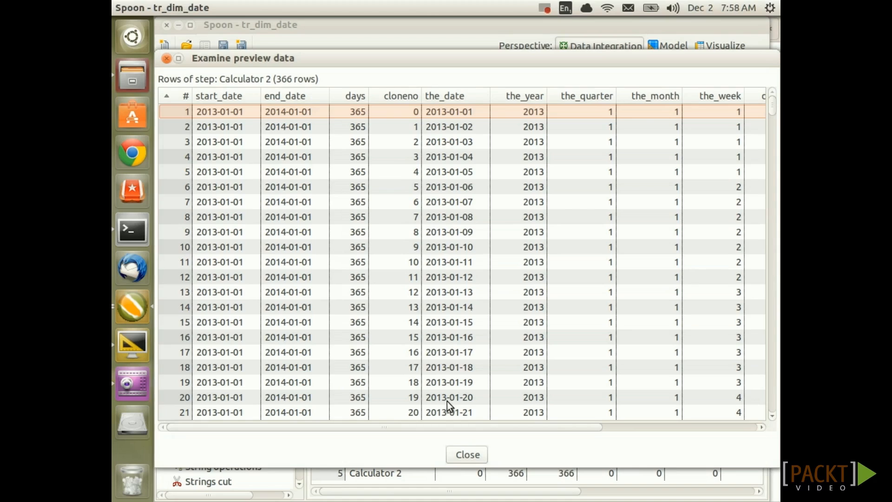
mouse_move(243, 127)
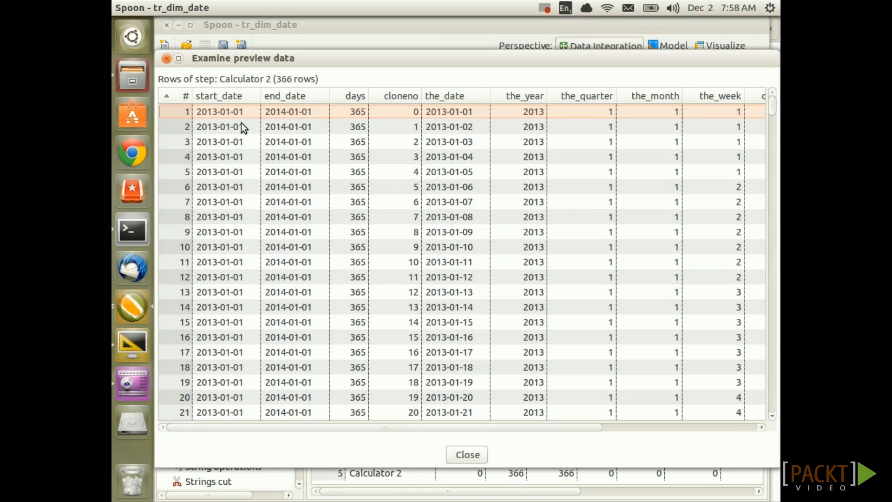
mouse_move(238, 119)
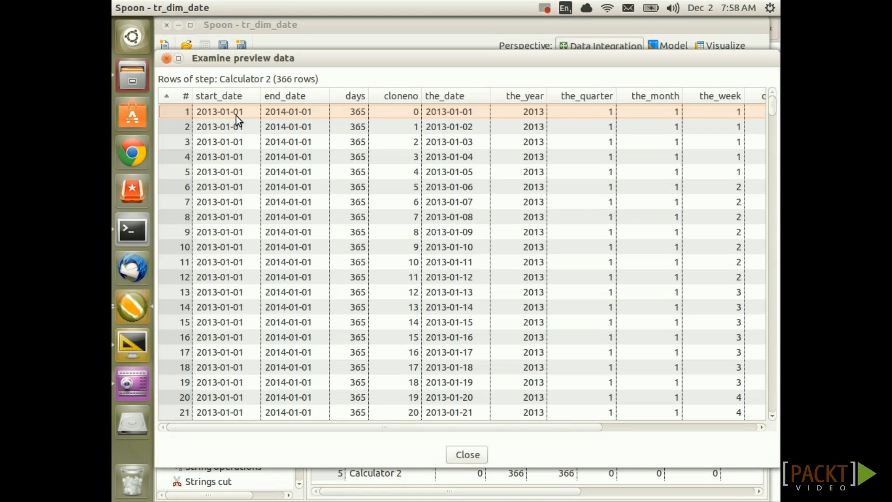
mouse_move(465, 114)
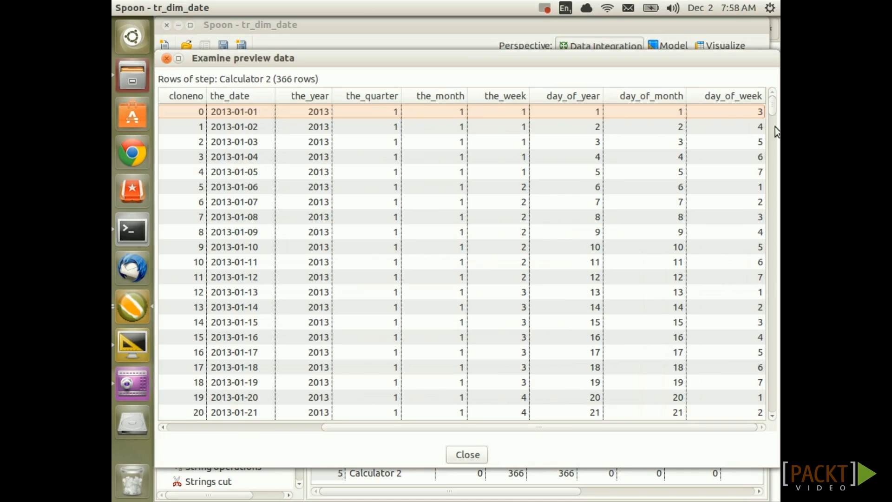
mouse_move(499, 301)
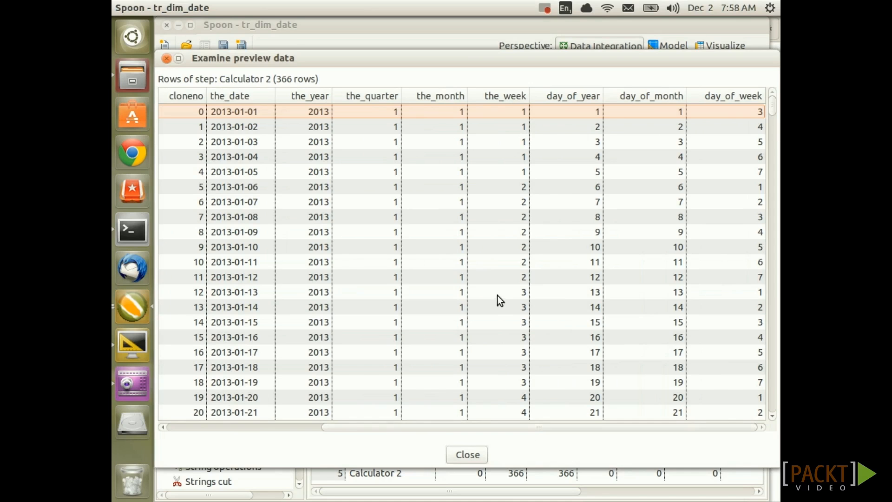
mouse_move(660, 306)
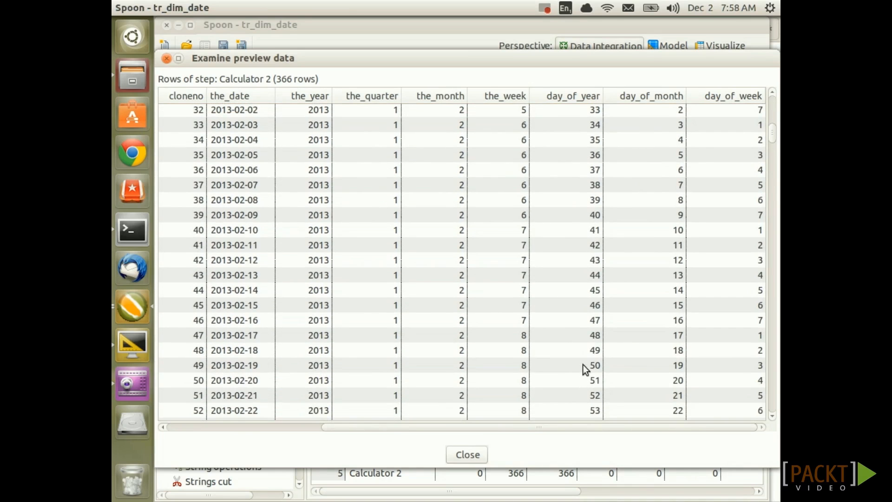
Scroll through the 366 previewed date-attribute rows, then close the preview dialogs.
scroll("down", 3)
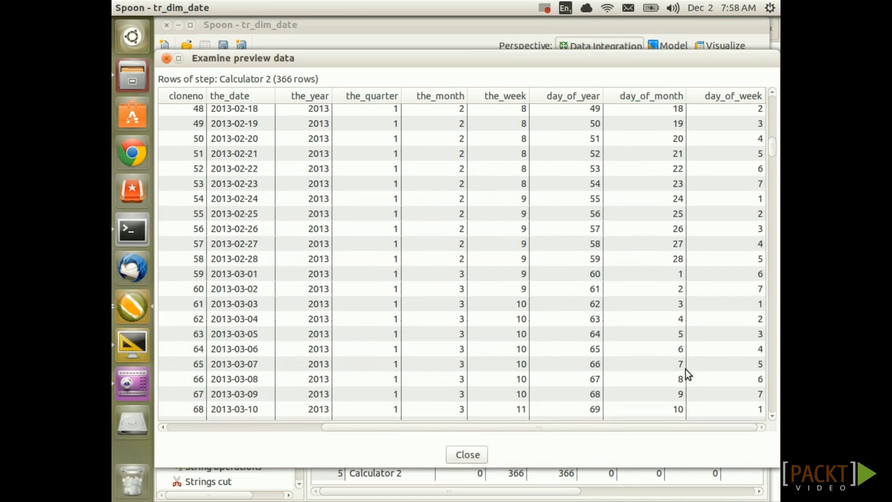
scroll("down", 3)
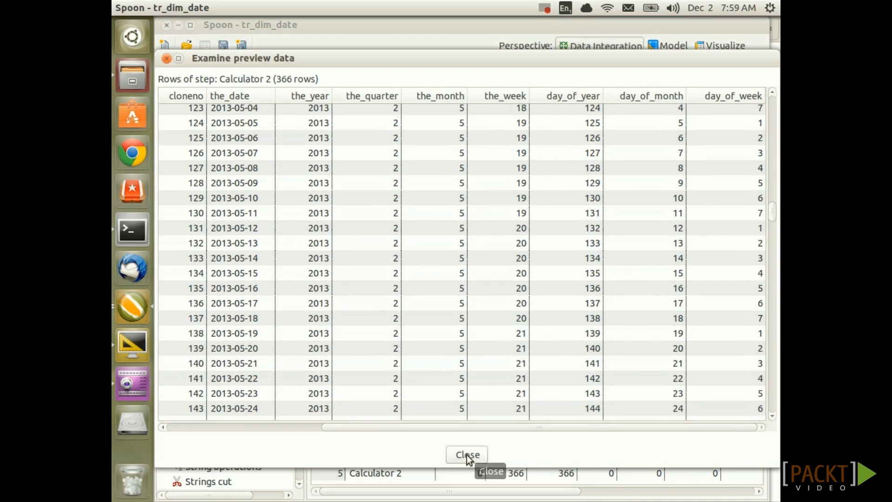
left_click(466, 455)
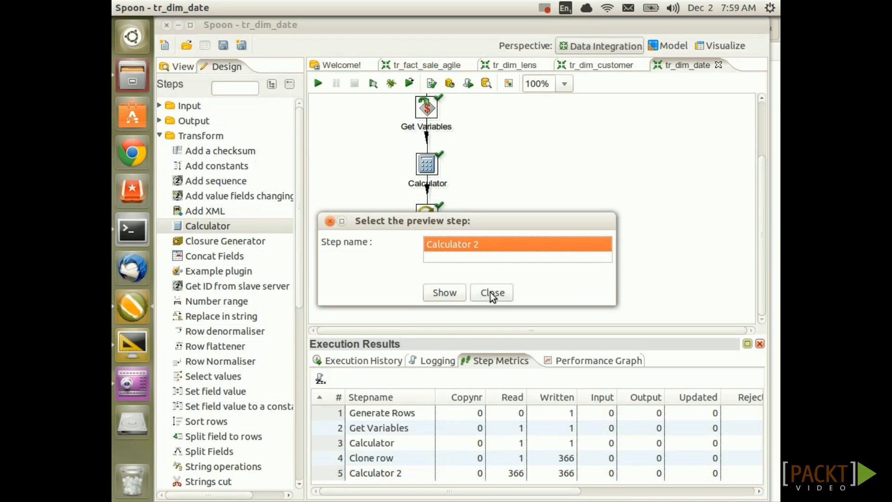
left_click(491, 292)
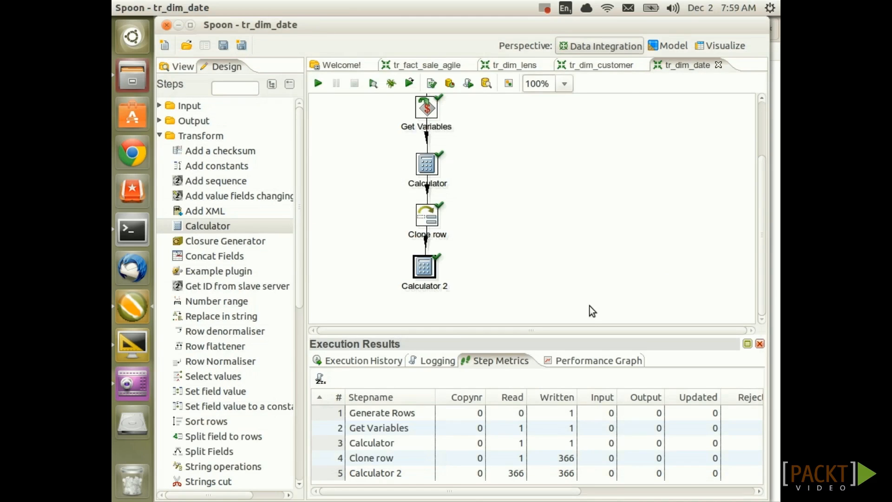